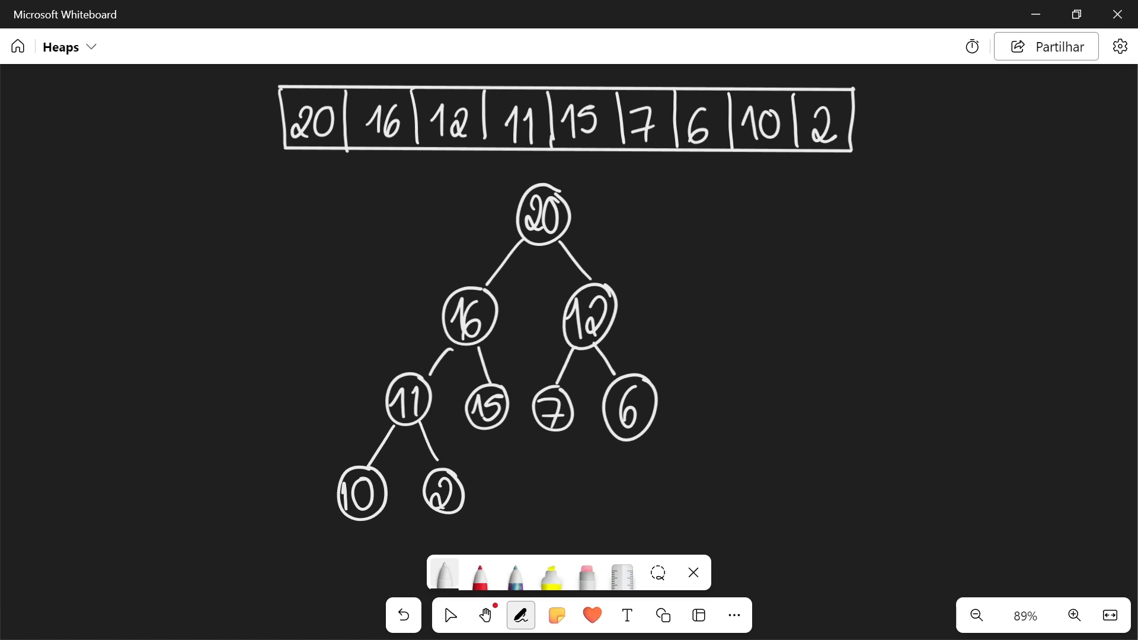
- Mark root 20, swap it with leaf 2, and sift 2 down so 16 becomes the root
drag(606, 174, 573, 195)
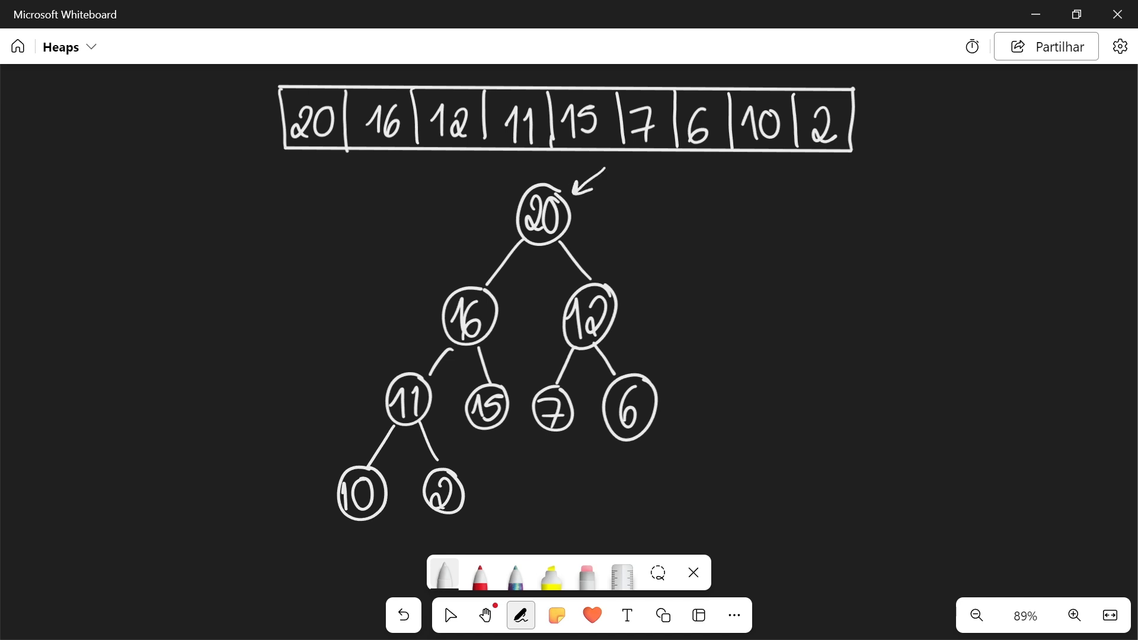
drag(735, 198, 736, 450)
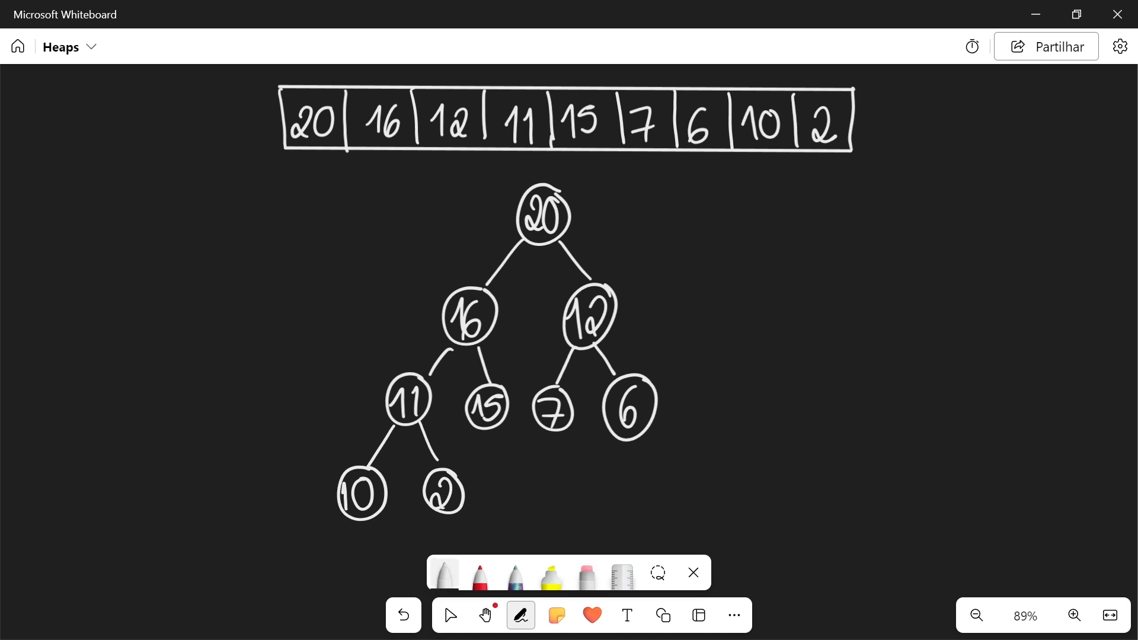
drag(273, 116, 279, 214)
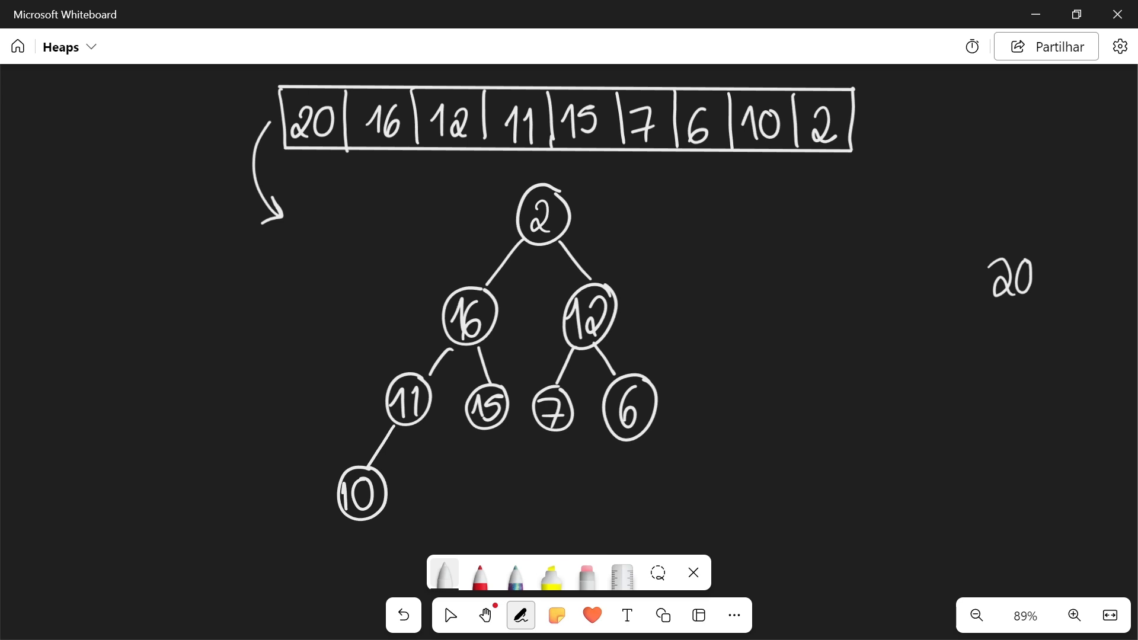
drag(515, 195, 482, 229)
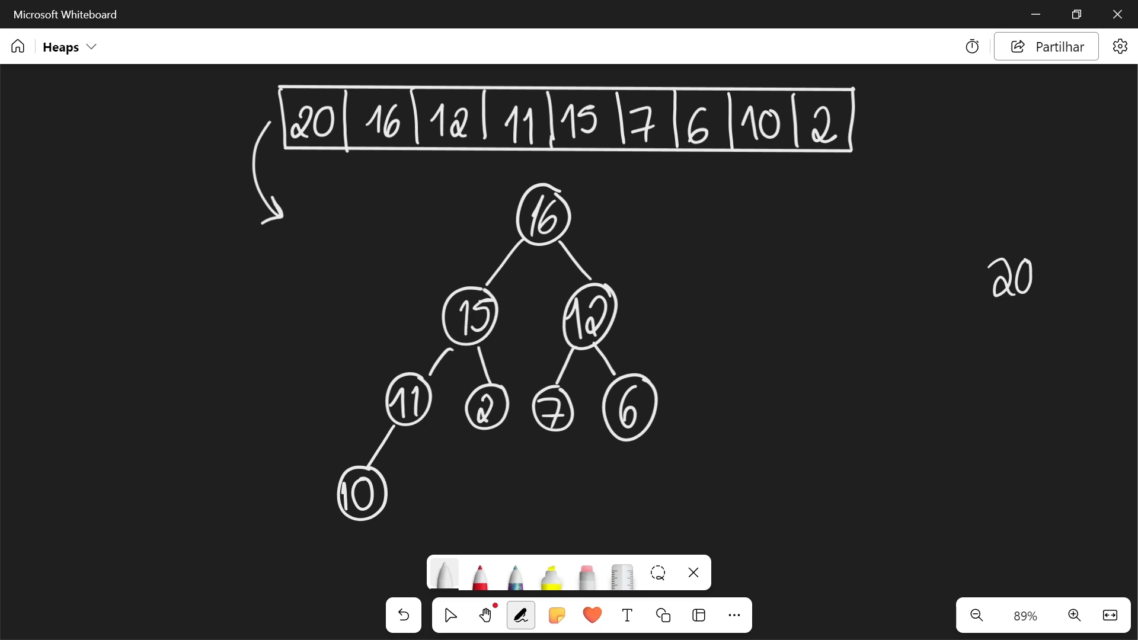
- Move 16 beside 20 in the sorted list, swap 10 and 11 under root 15, then wipe the board
drag(612, 167, 588, 196)
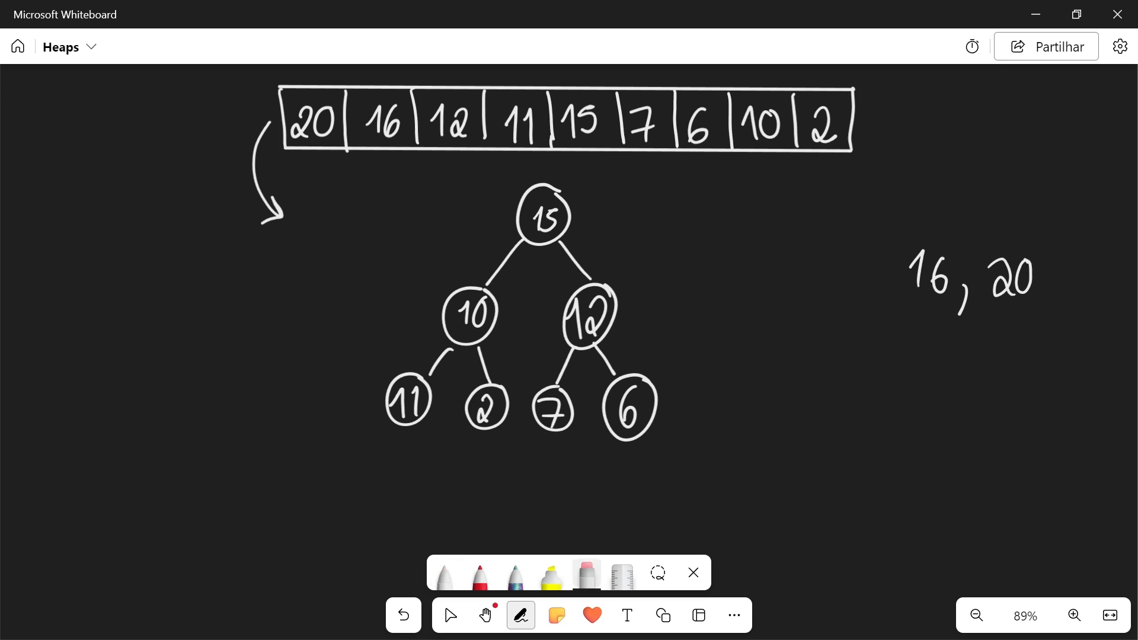
drag(406, 397, 464, 312)
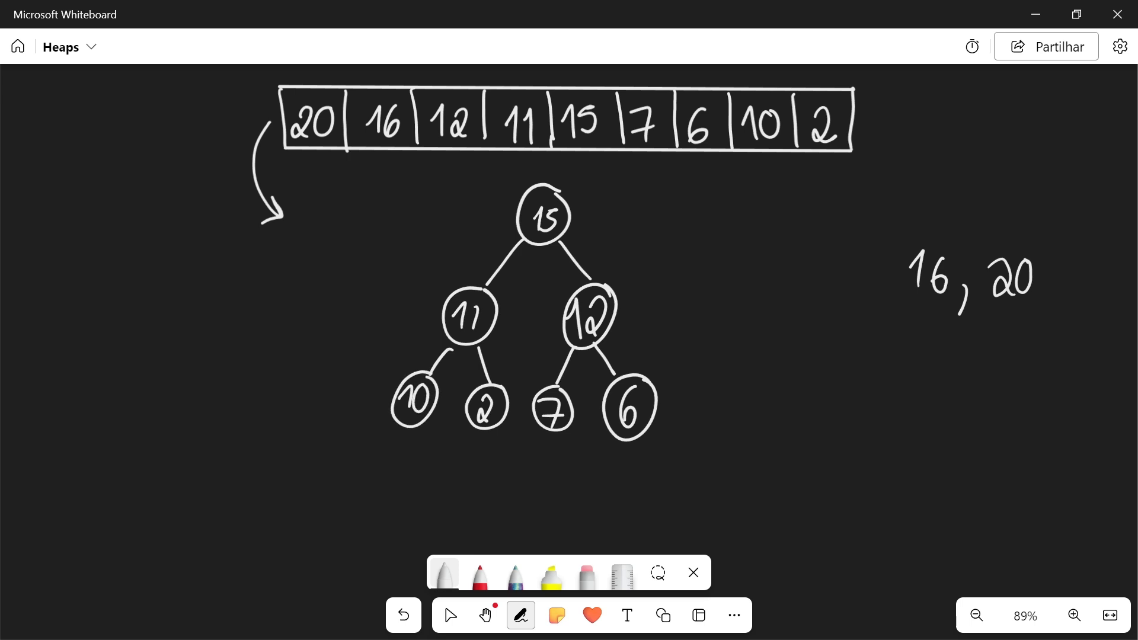
drag(612, 170, 562, 202)
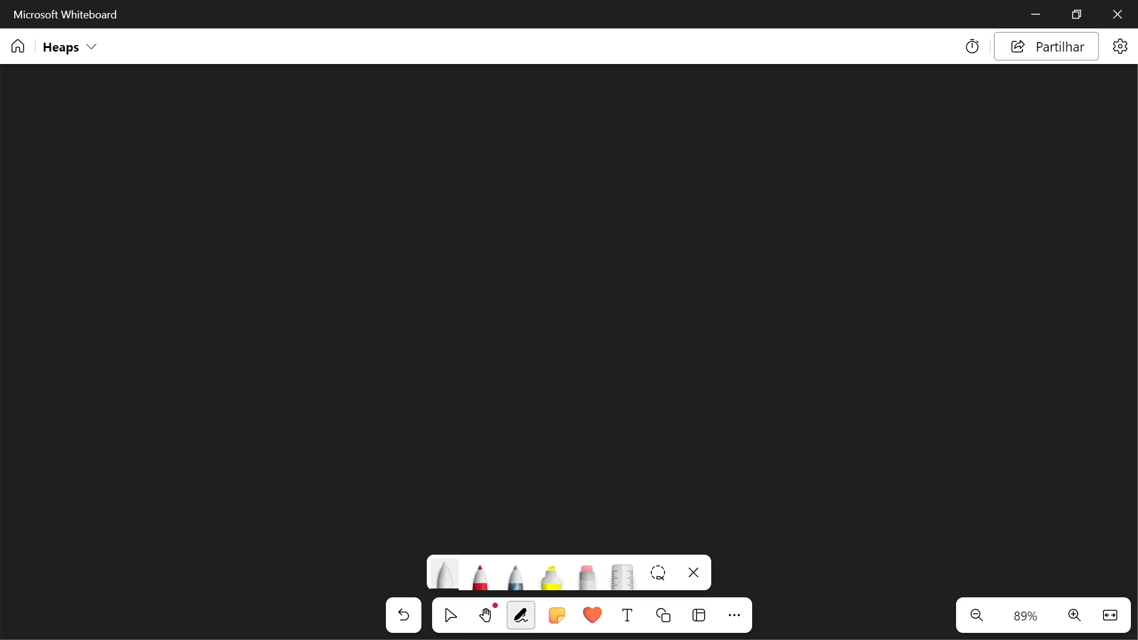
- Handwrite 'Heapify: log(n)' near the top-left of the blank canvas
drag(226, 156, 232, 218)
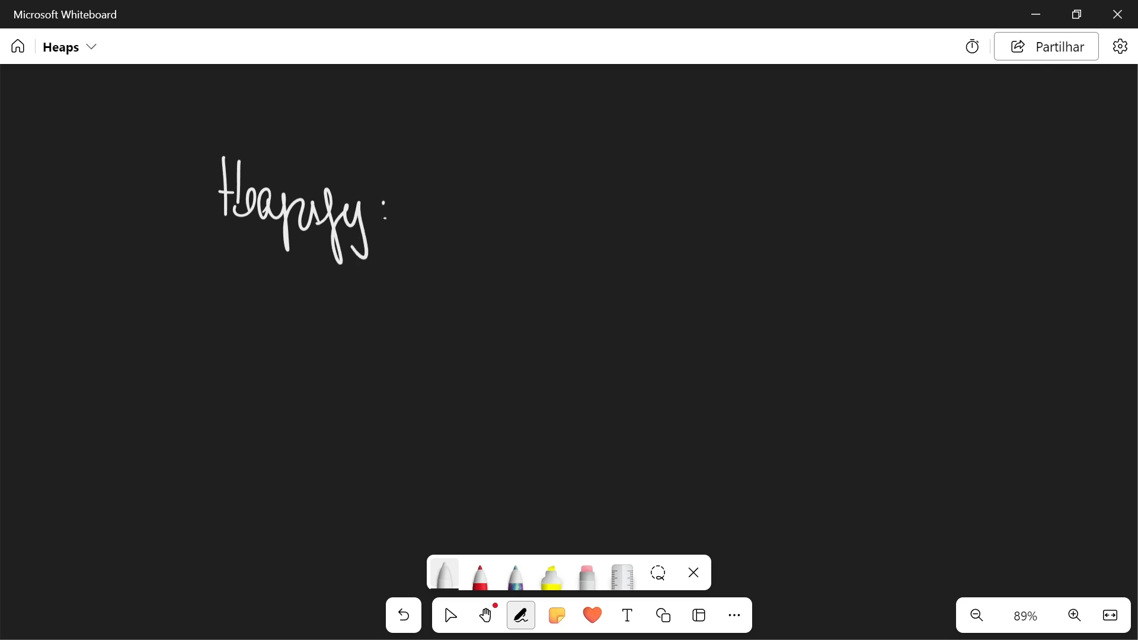
drag(428, 210, 500, 240)
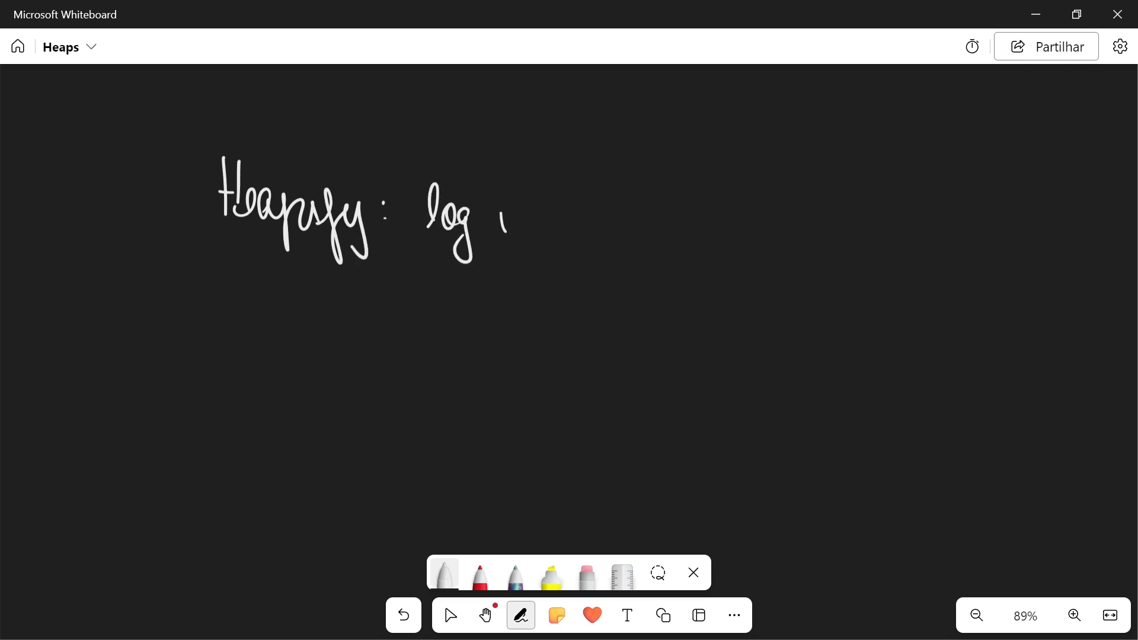
drag(493, 203, 548, 232)
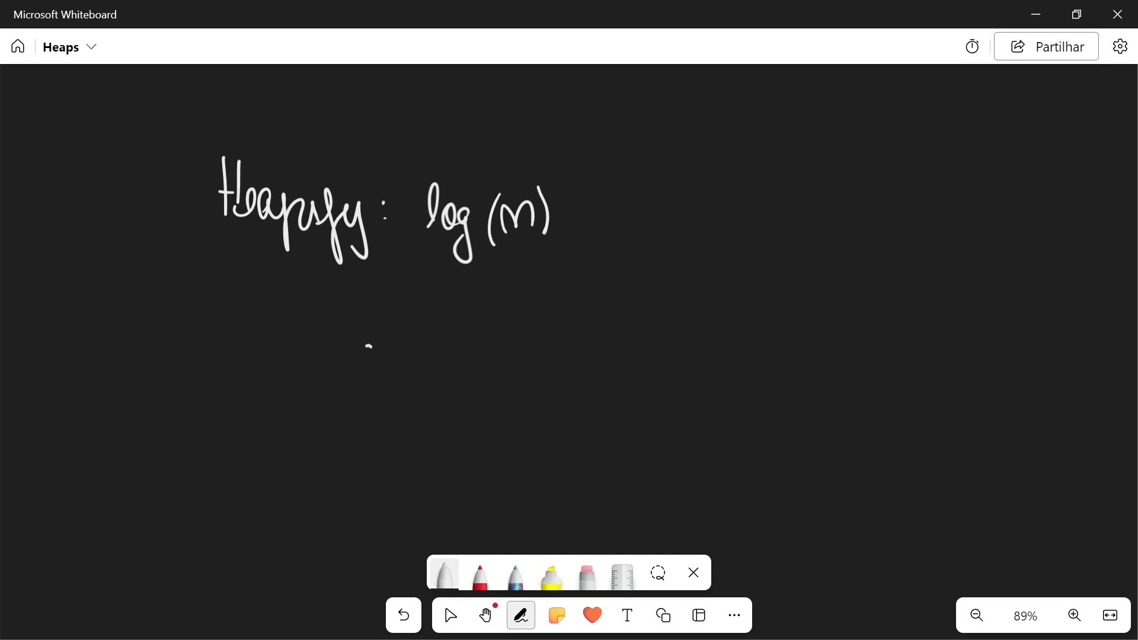
drag(370, 349, 417, 420)
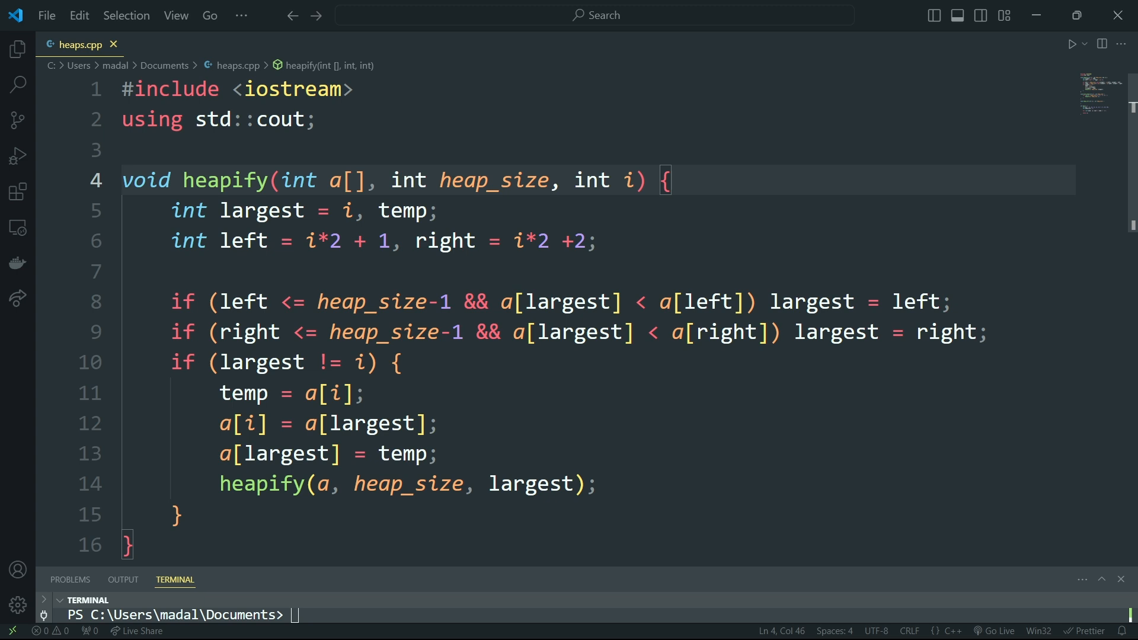
click(668, 180)
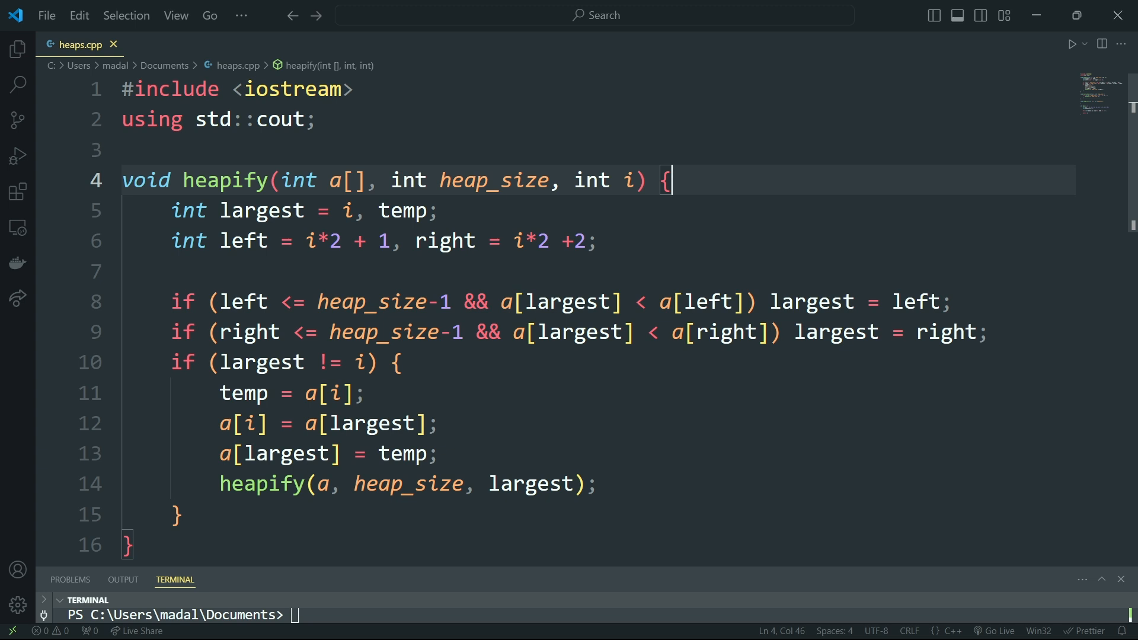
double_click(224, 179)
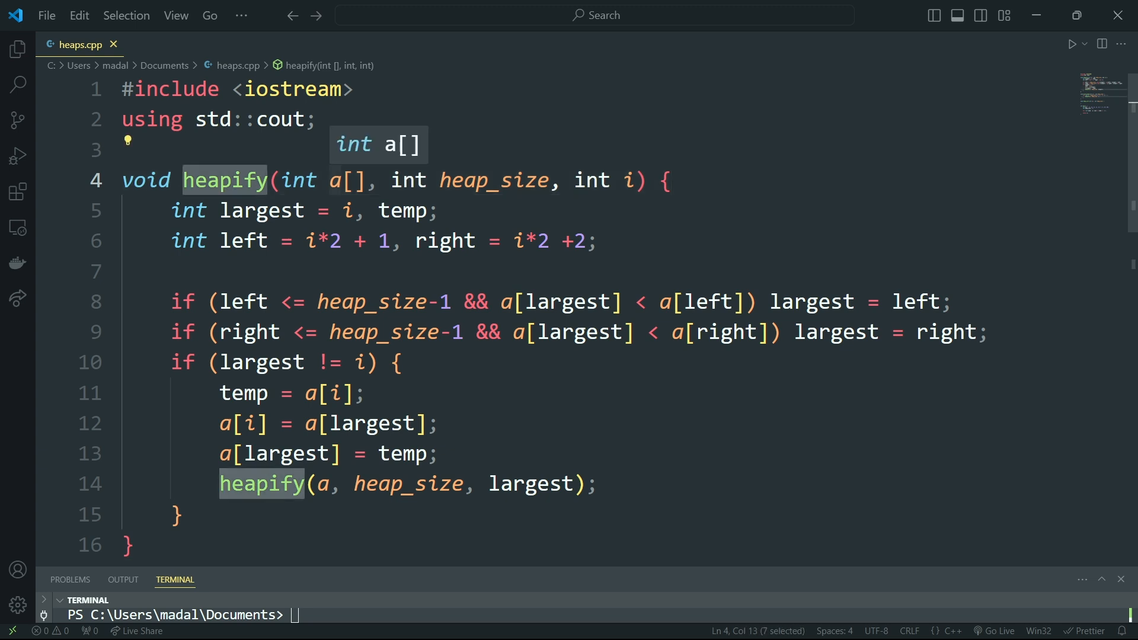
click(435, 211)
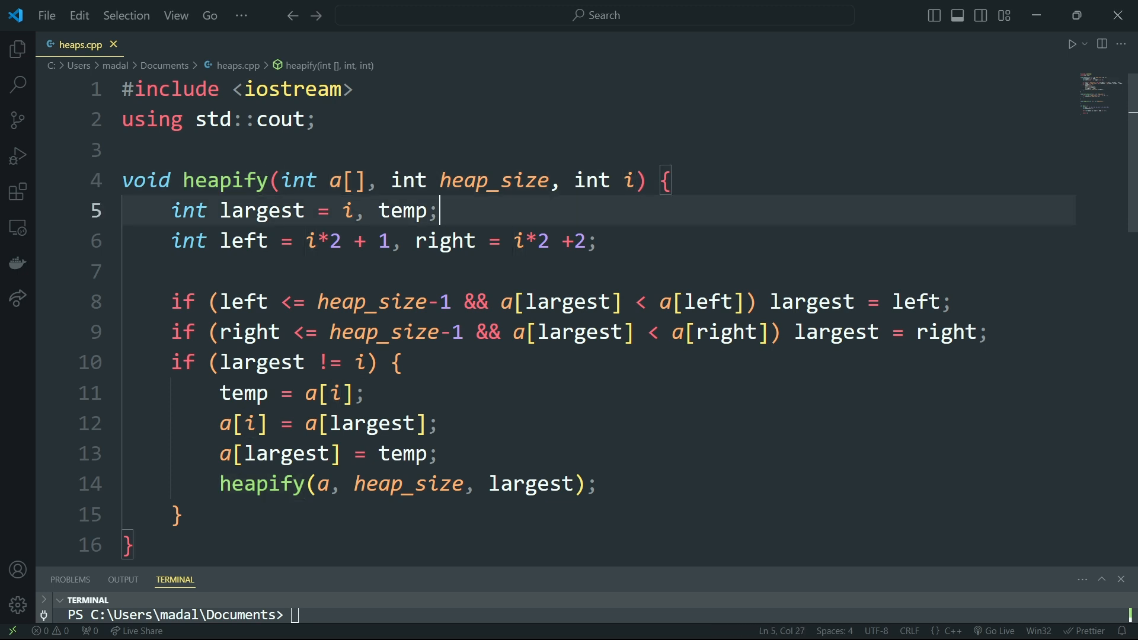
scroll(down, 3)
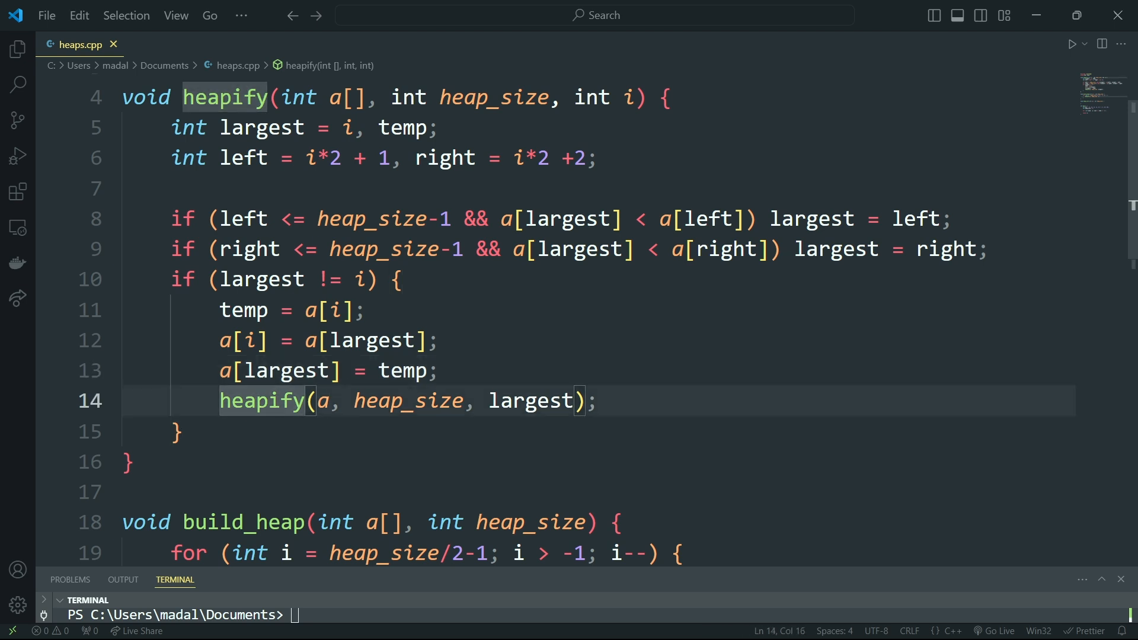
scroll(down, 3)
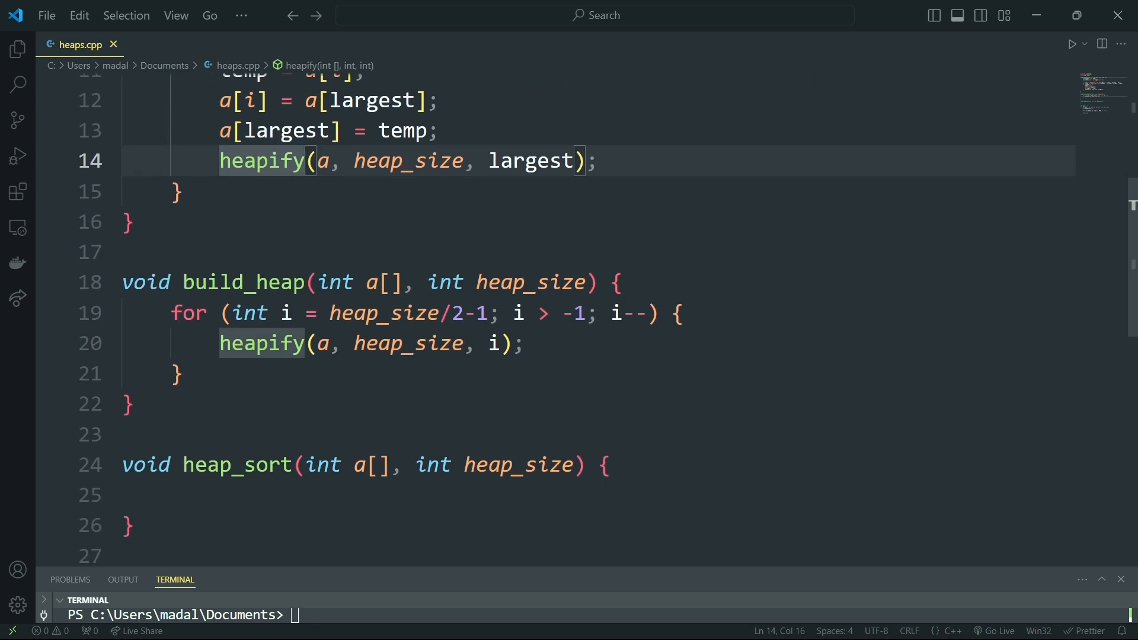
double_click(244, 282)
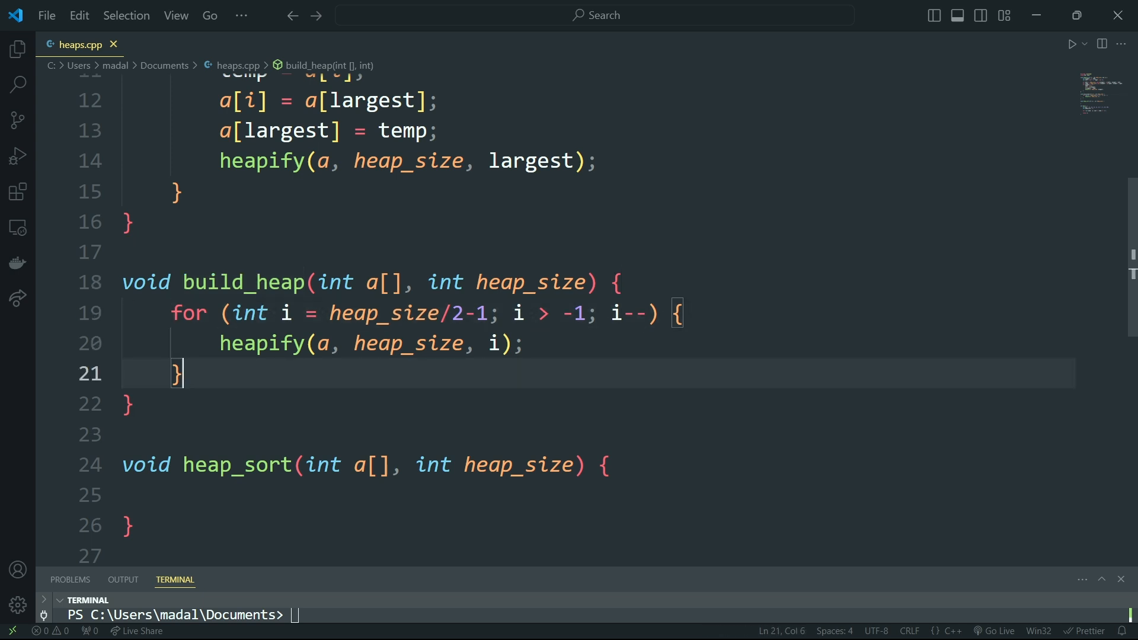
scroll(down, 3)
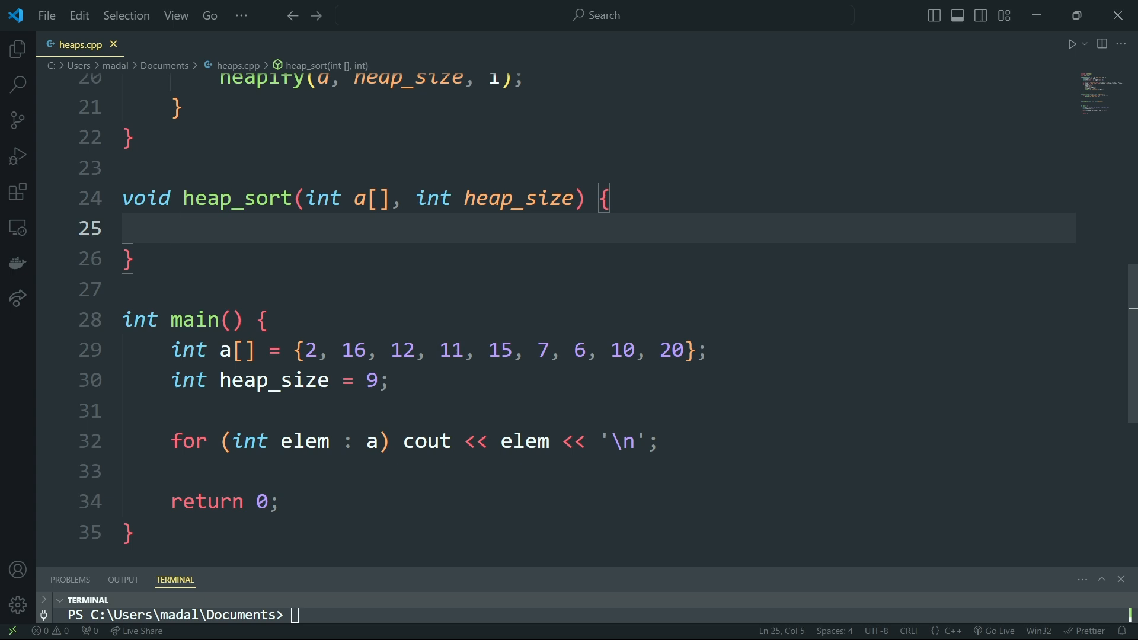
- Declare temp, call build_heap, and write the for loop from heap_size-1 down to 0
text(int temp;)
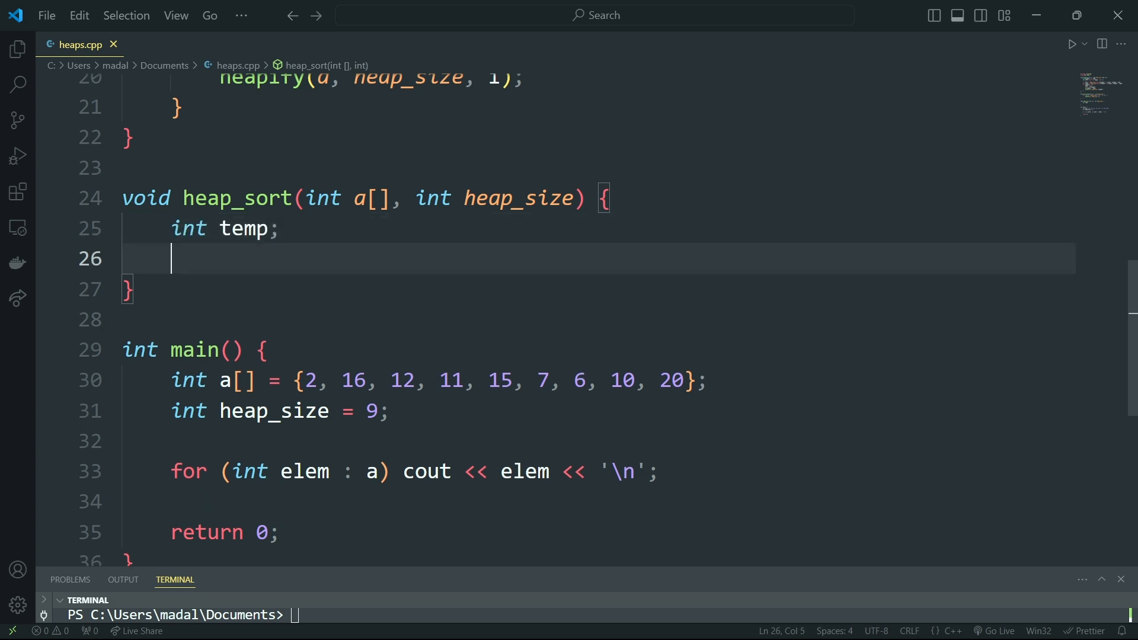
text(build_heap(a,)
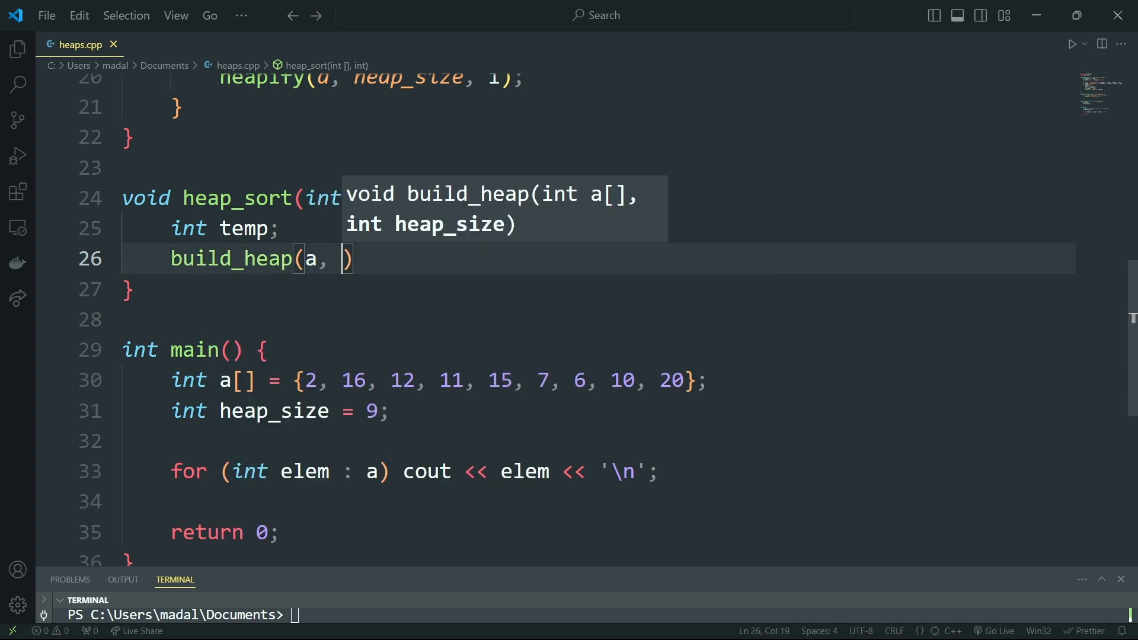
text(heap_size)
text(for (int )
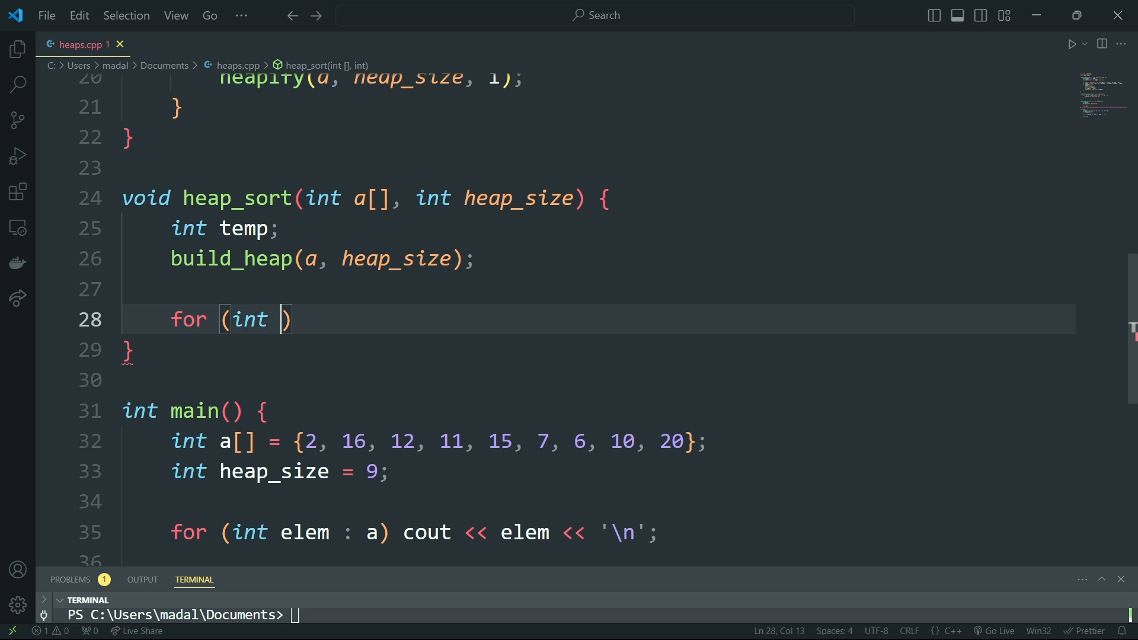
text(i = heap_size)
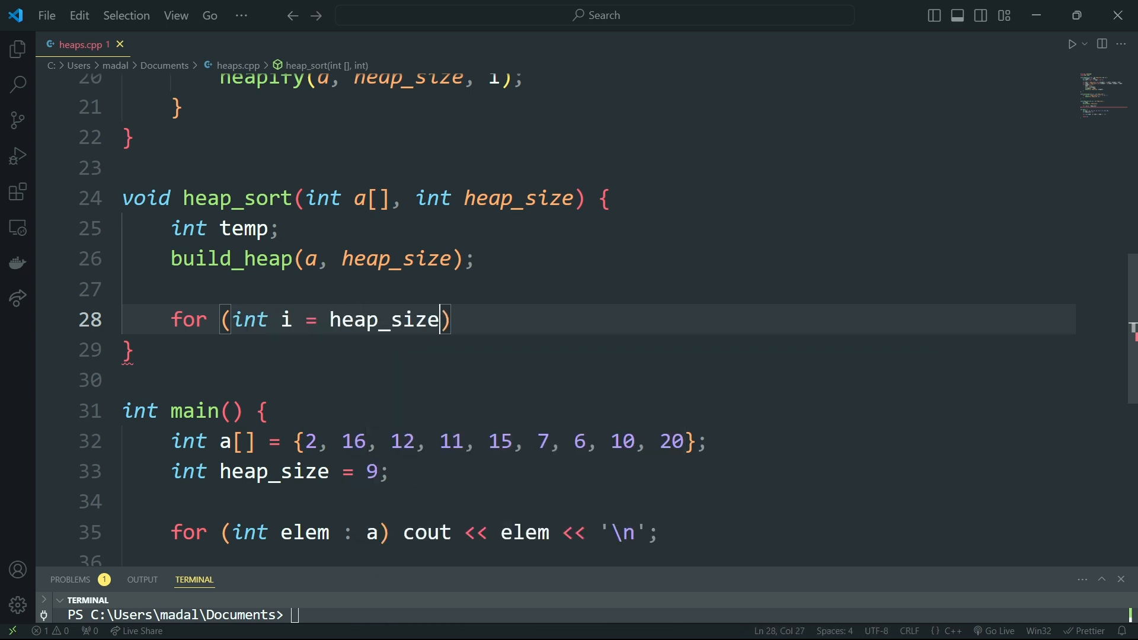
text(-1; i >)
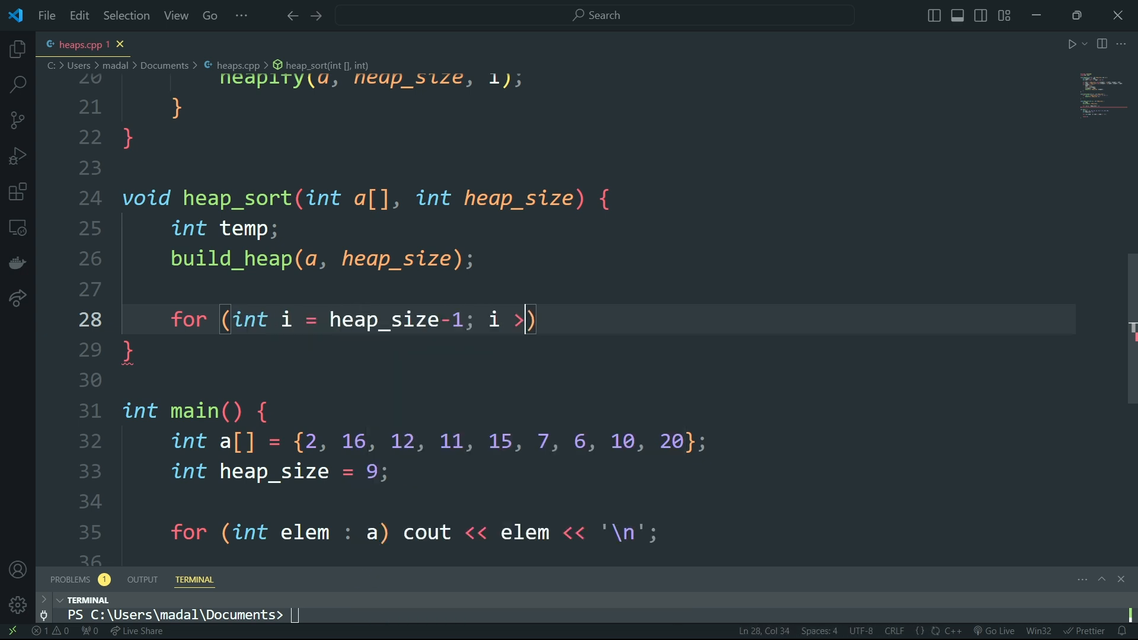
text(-1;)
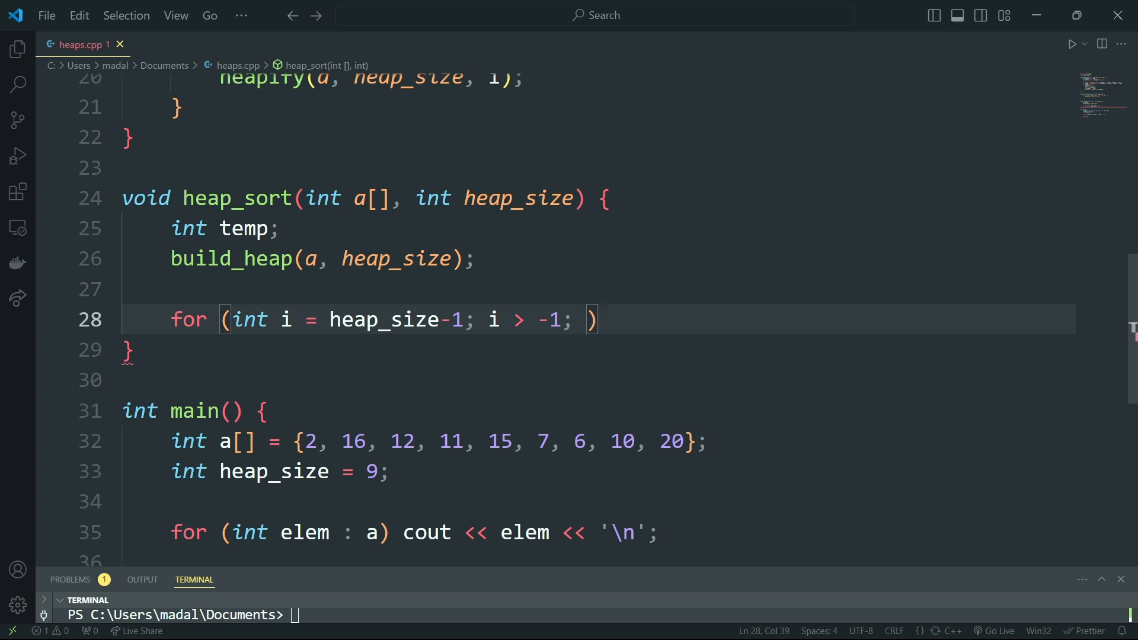
text(i--)
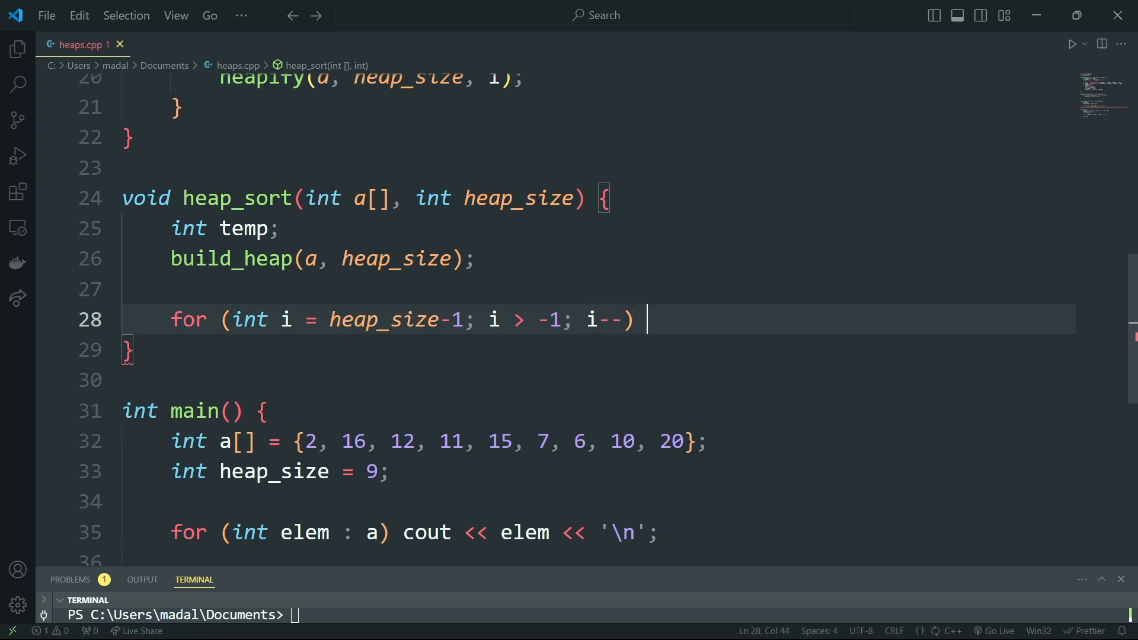
text({)
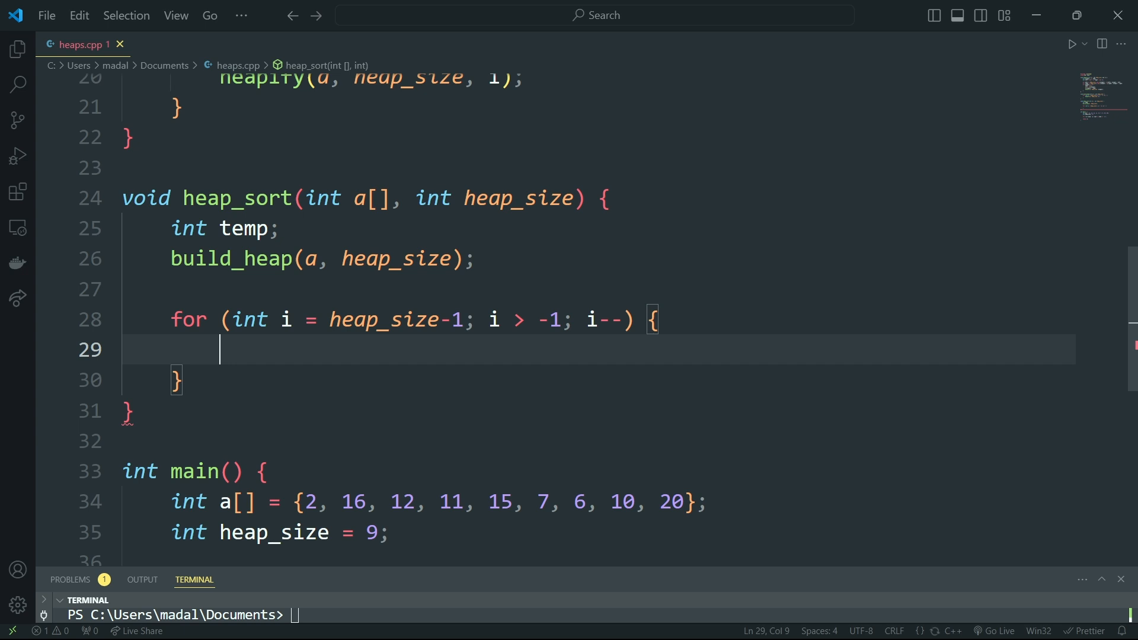
- Inside the loop, swap a[0] with a[i] through temp
text(temp = a[0)
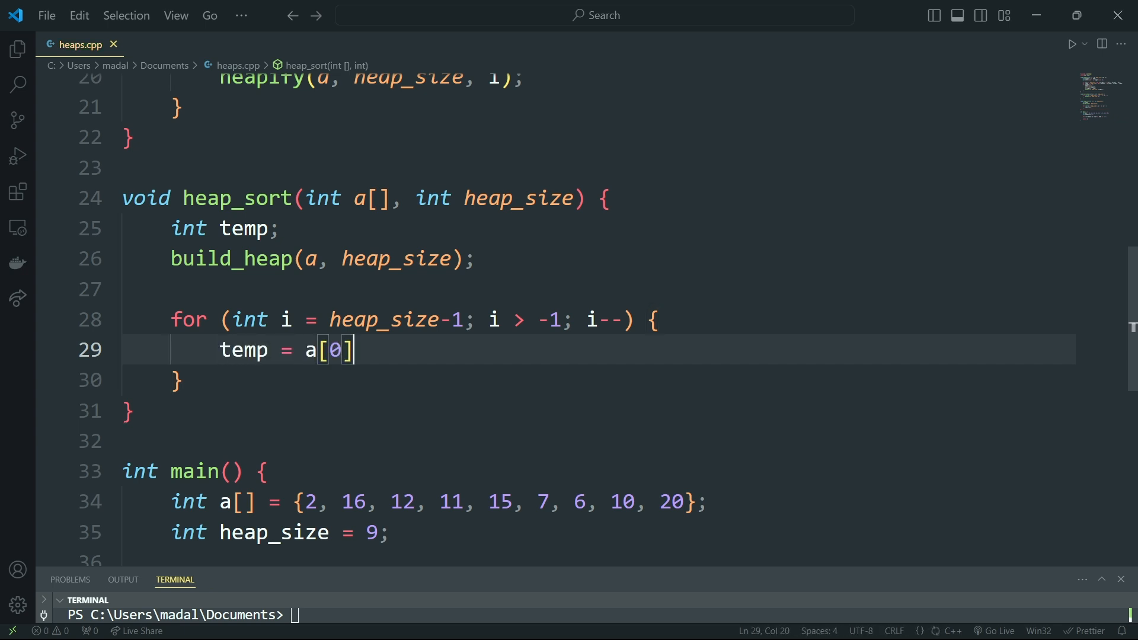
text(;)
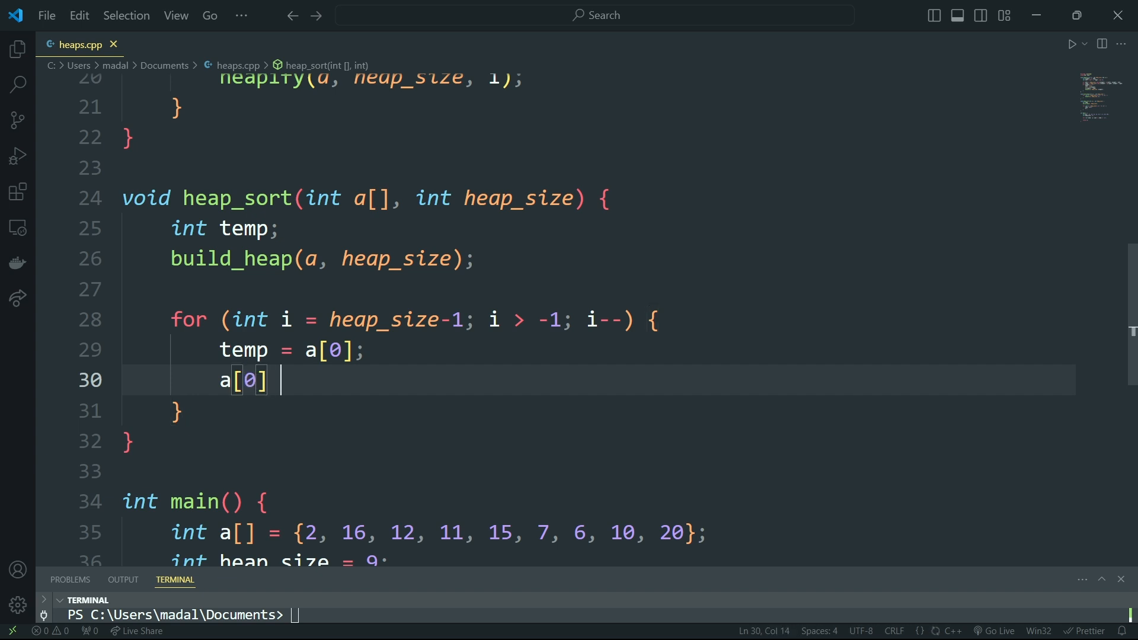
text(= a[i];)
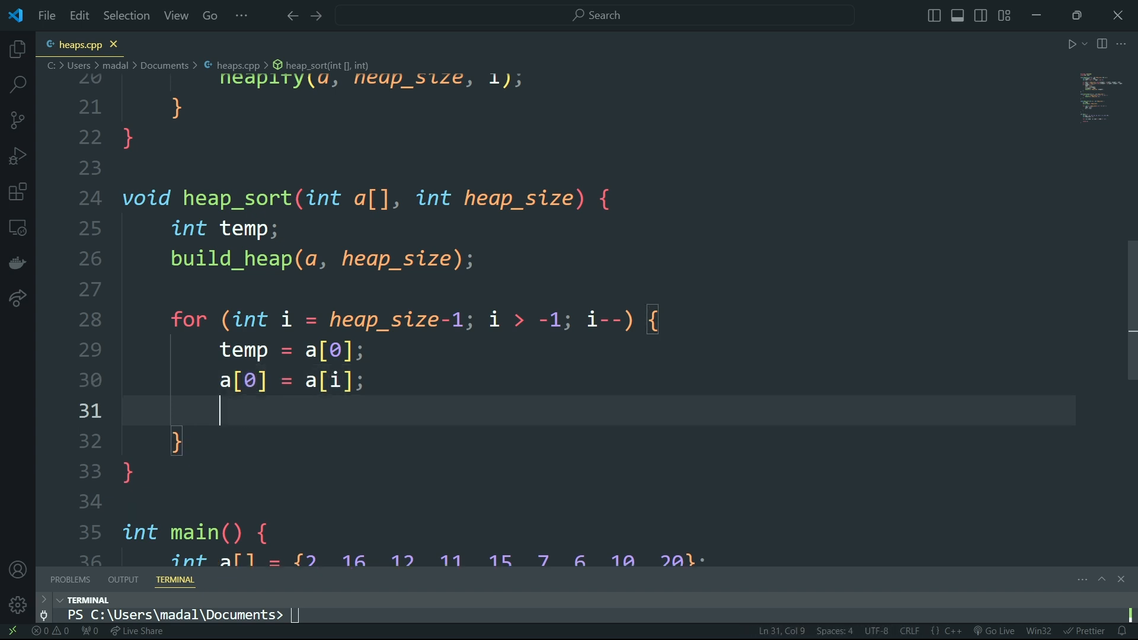
text(a[i] =)
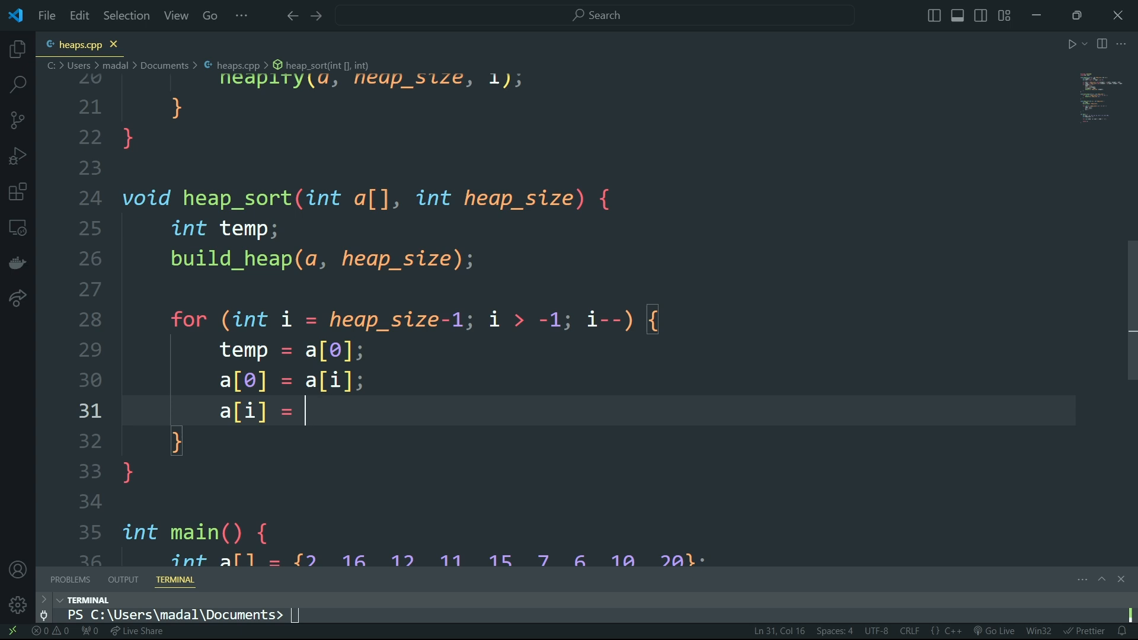
text(temp;)
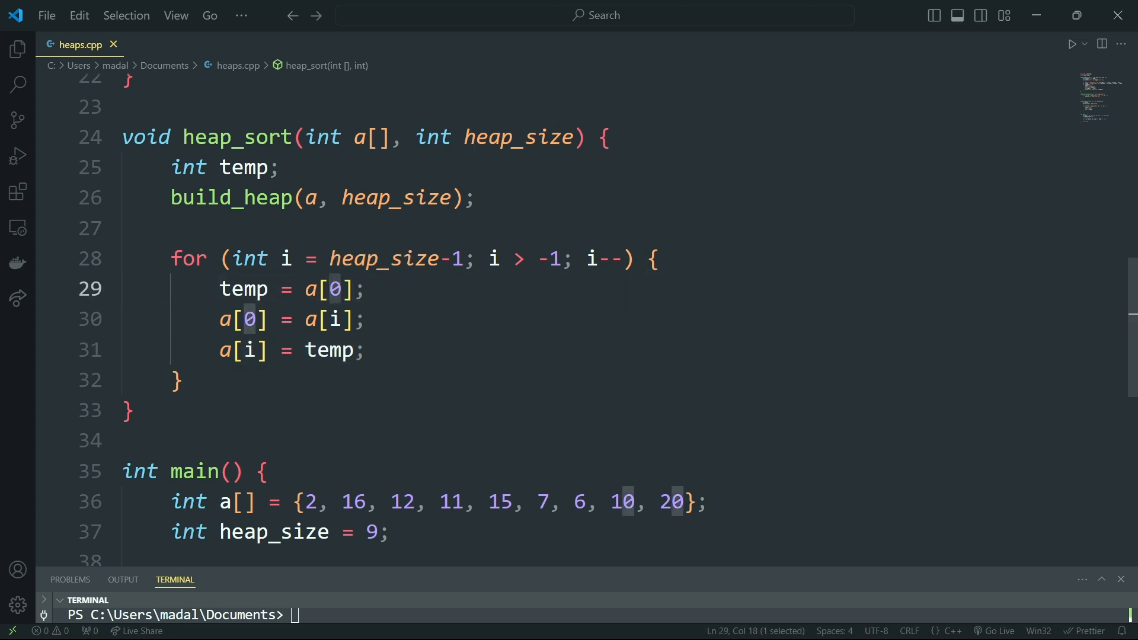
click(366, 351)
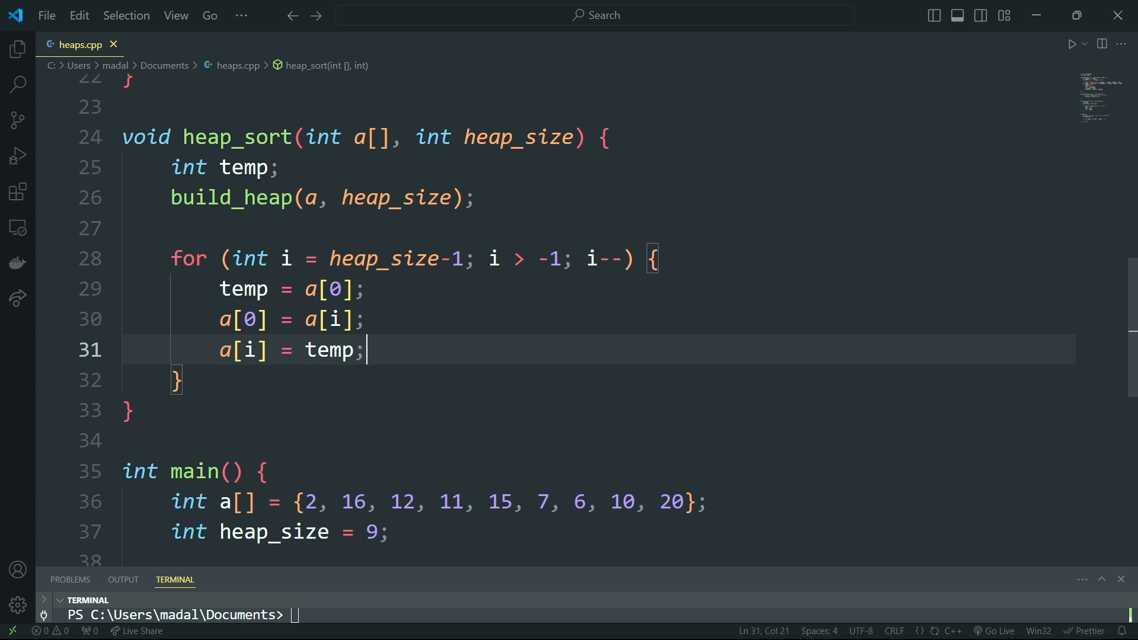
- Add heapify(a, i, 0) after the swap in the loop and save heaps.cpp
text(heapify())
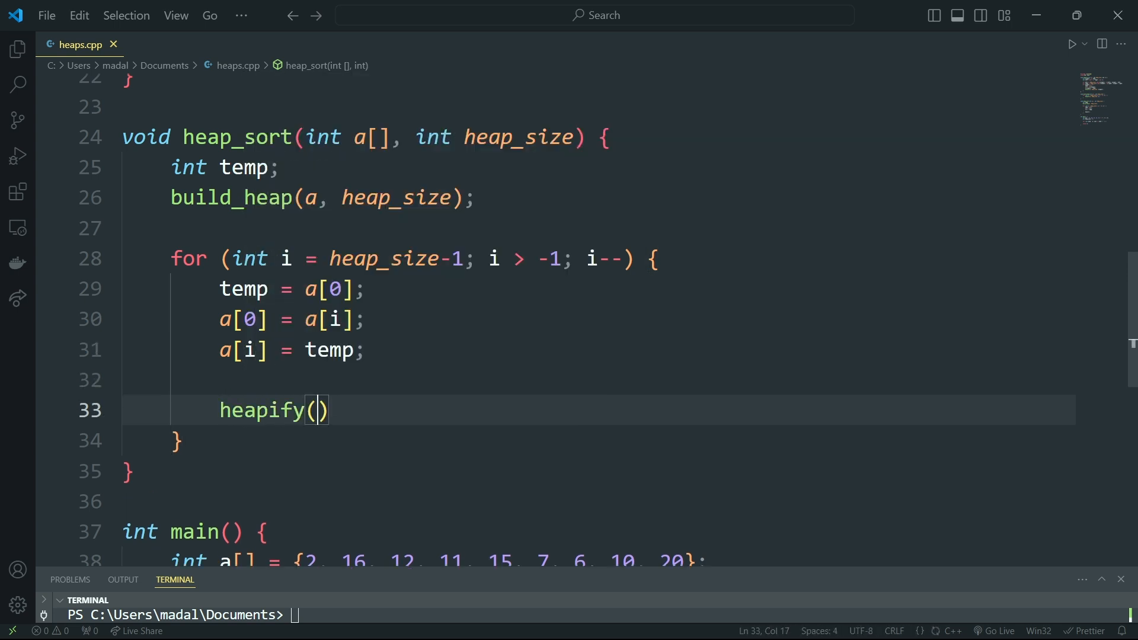
text(a, i, 0)
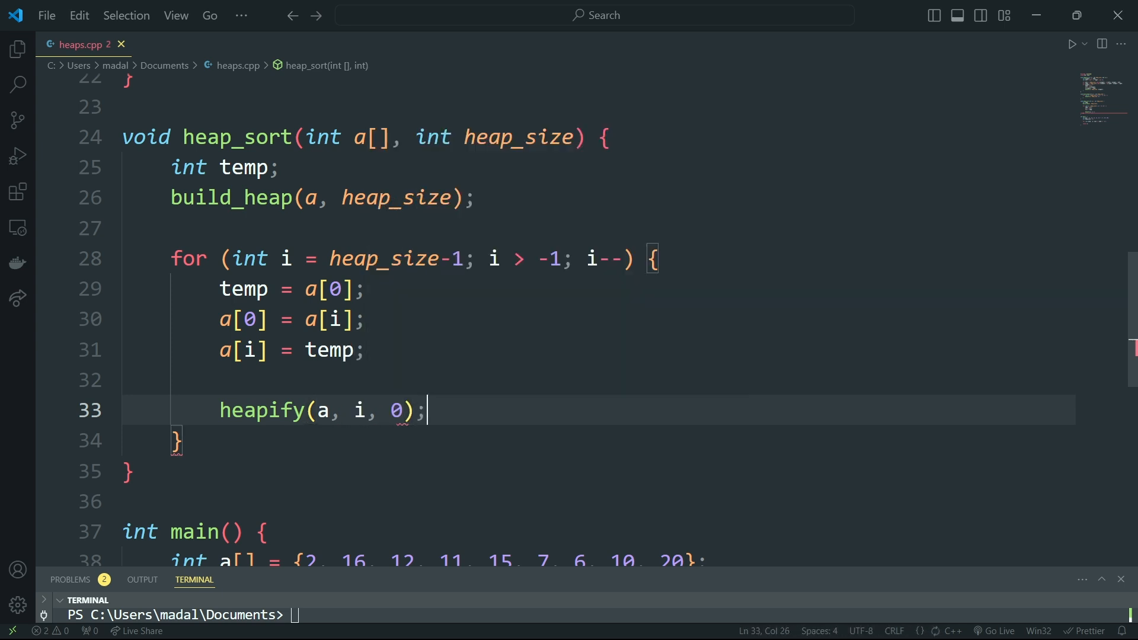
key(ctrl+s)
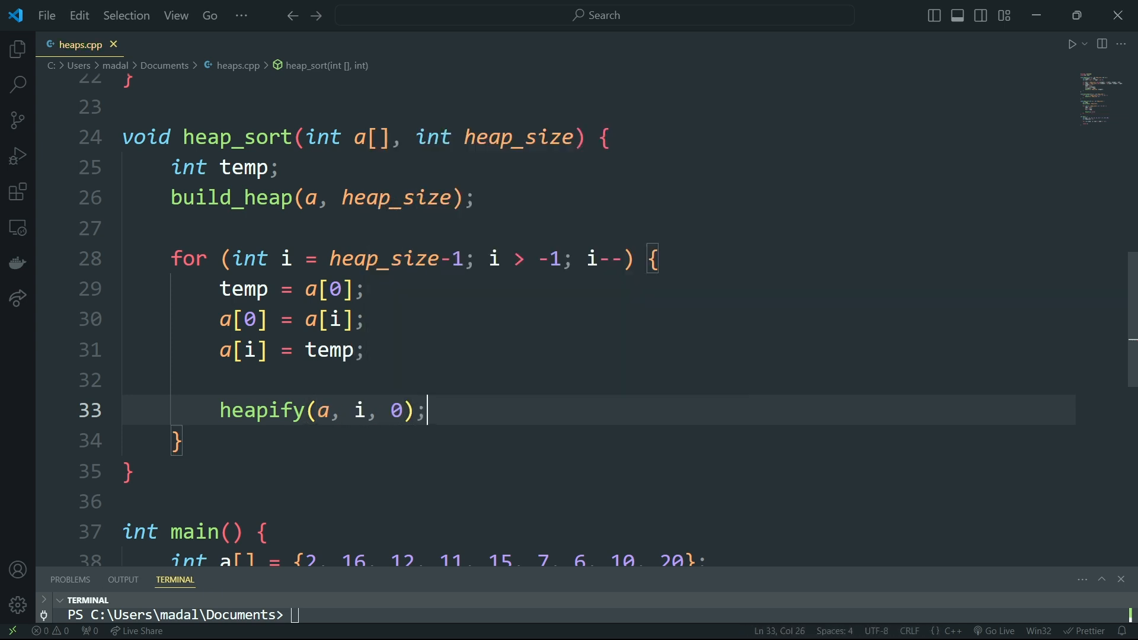
double_click(357, 410)
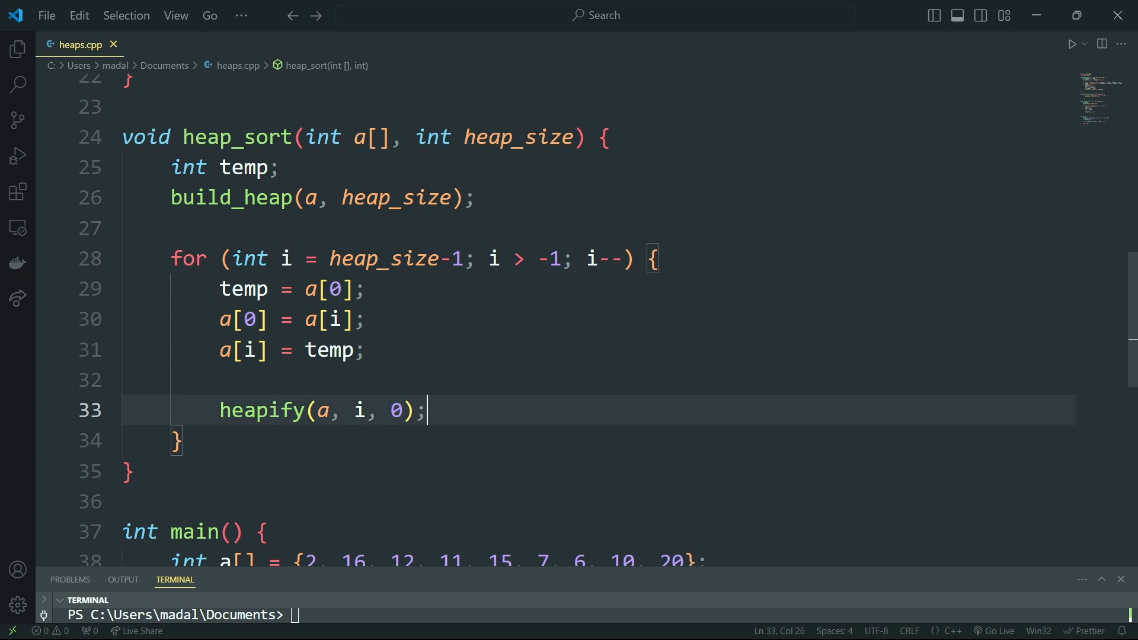
double_click(263, 410)
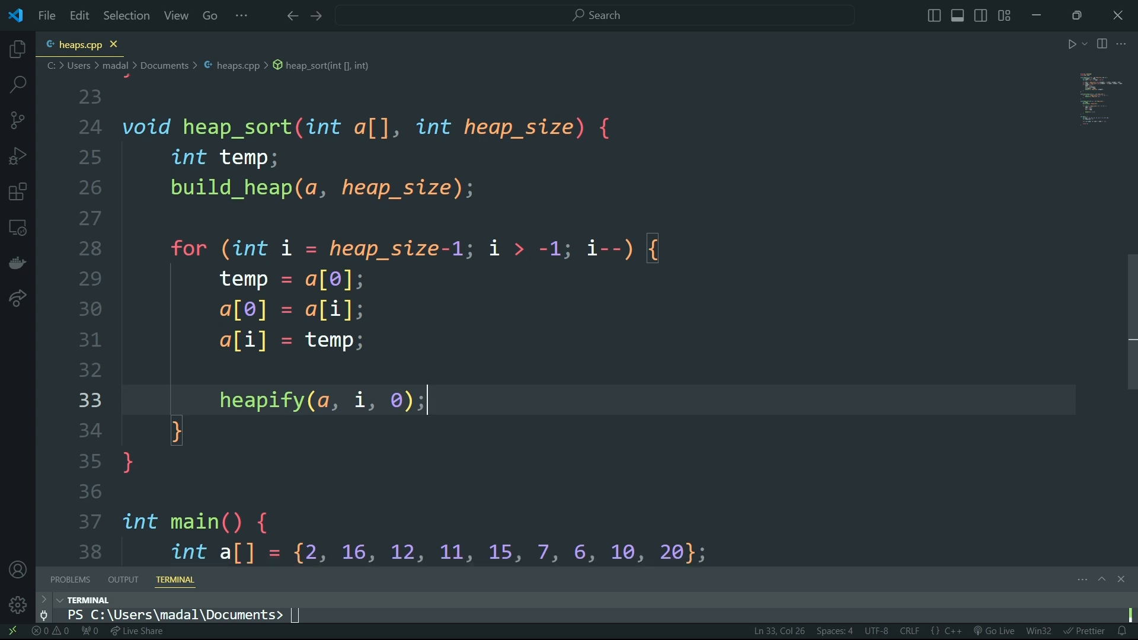
- In main, start typing heap_sort(a, heap_size) before the printing loop
scroll(down, 3)
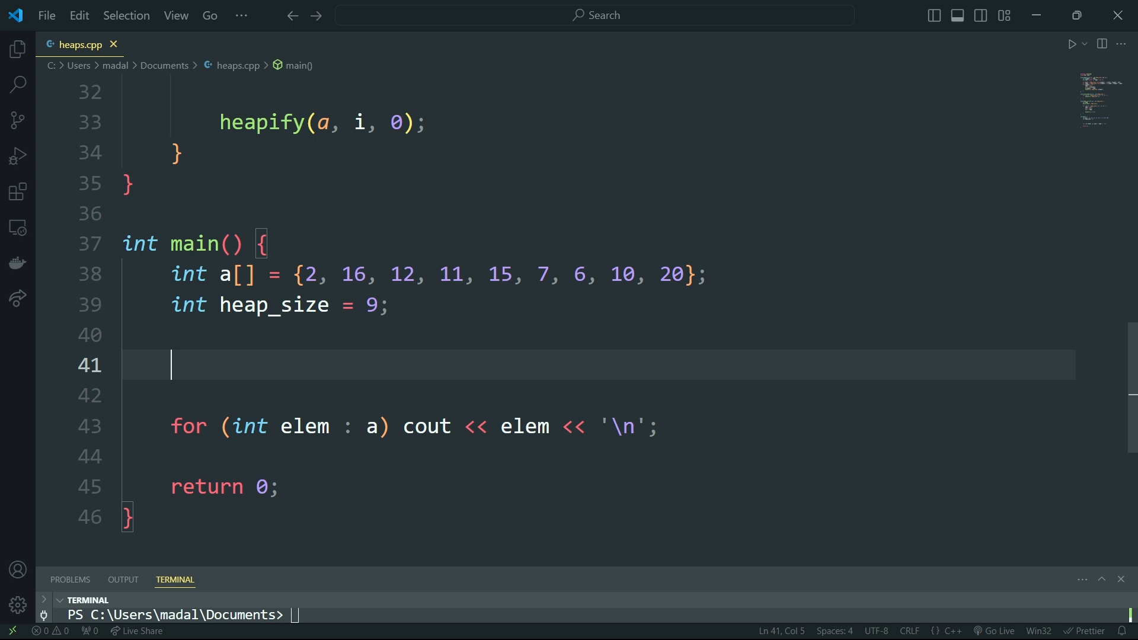
text(heap_sort(a,)
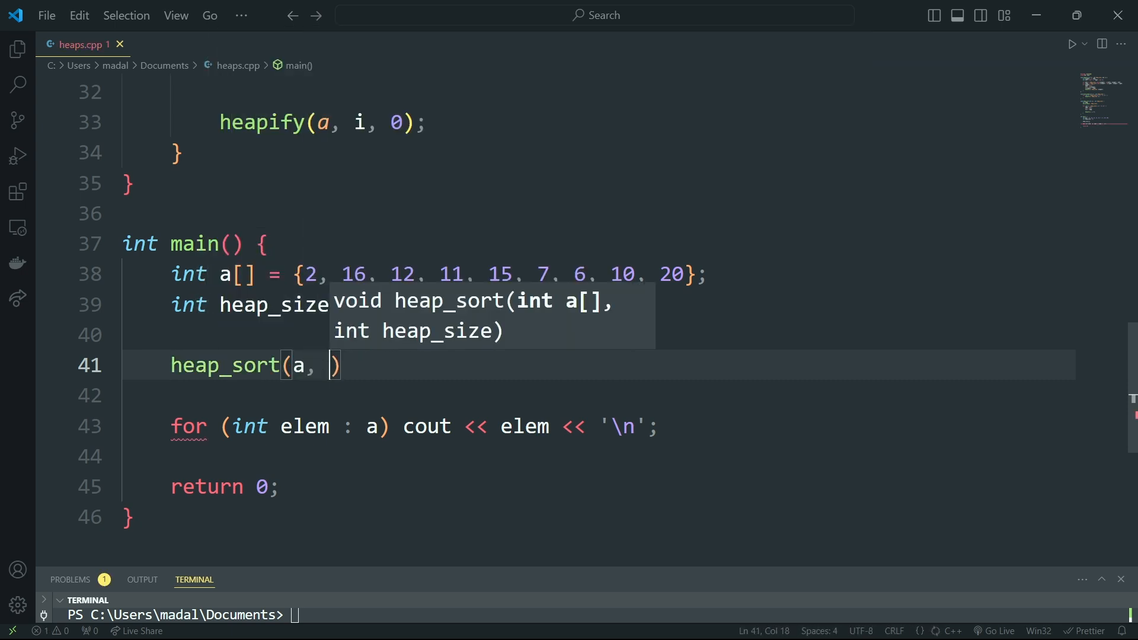
text(he)
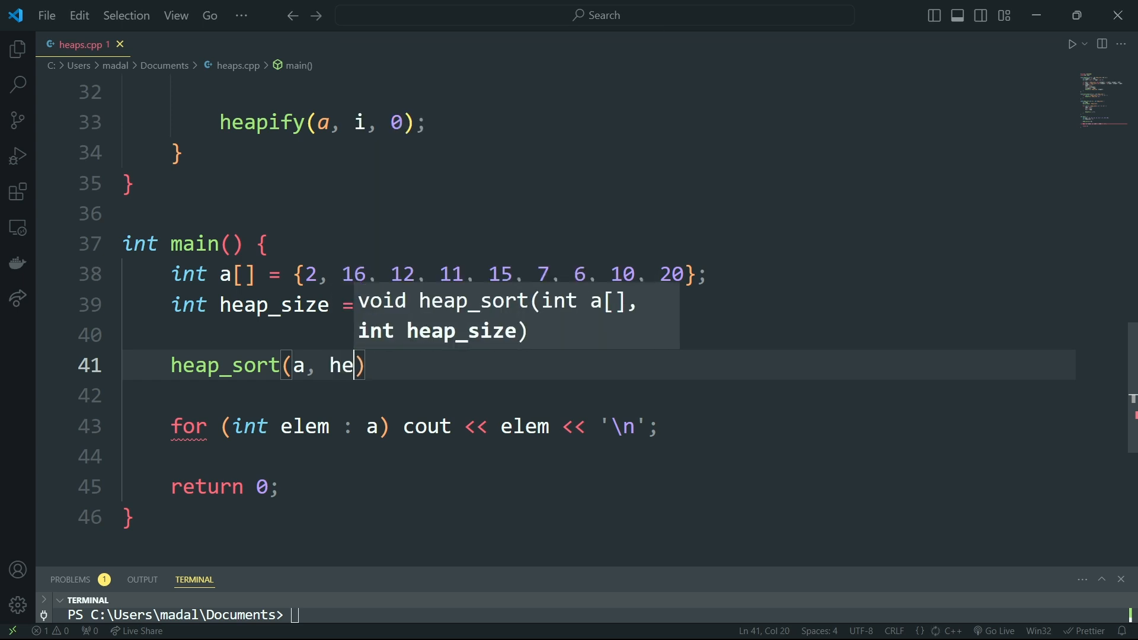